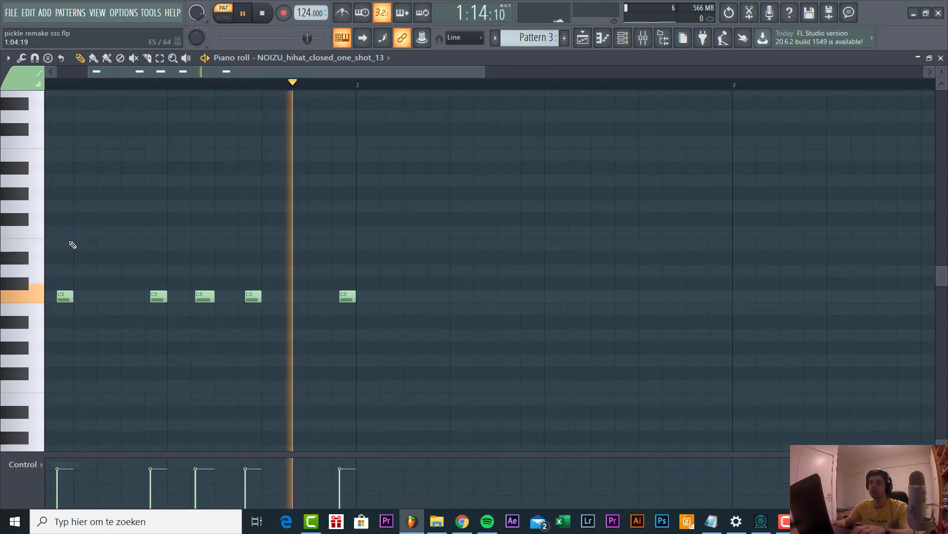
# Leave the hi-hat piano roll and show the playlist arrangement
pyautogui.click(222, 15)
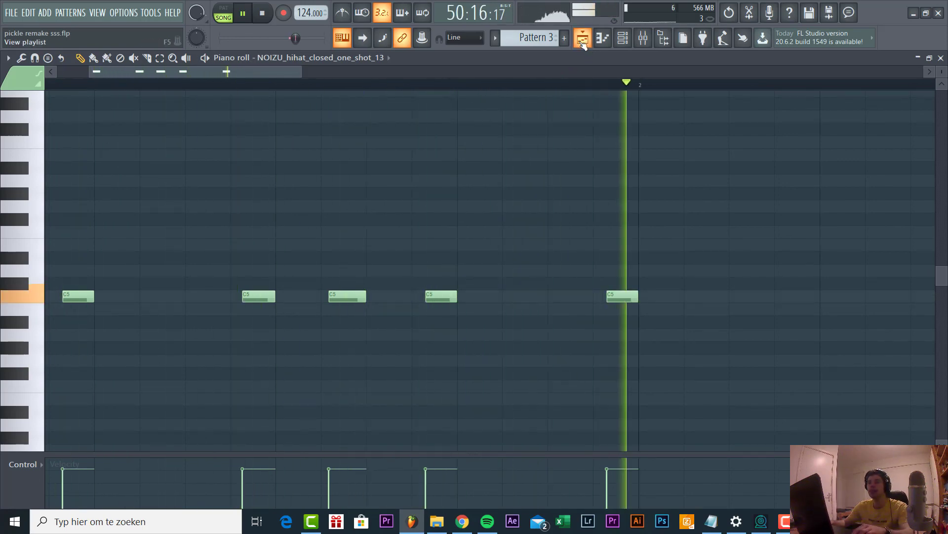
pyautogui.click(582, 37)
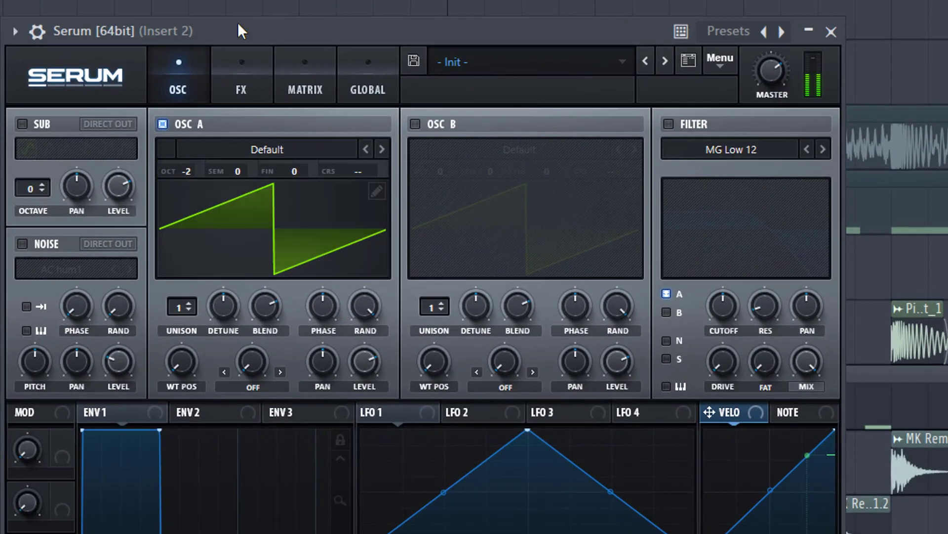
# Enable the bass filter (MG Low 18) and bring its cutoff down
pyautogui.click(668, 124)
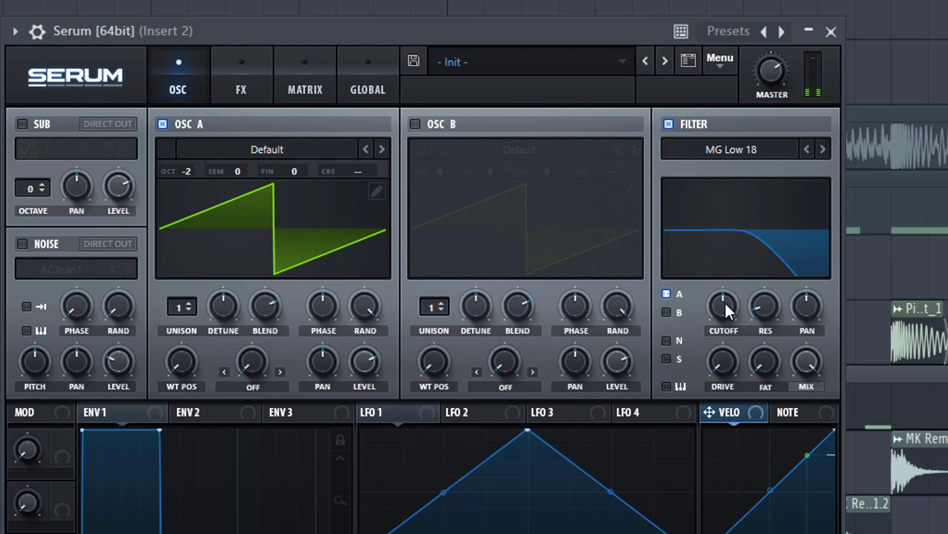
pyautogui.moveTo(723, 303); pyautogui.dragTo(720, 317)
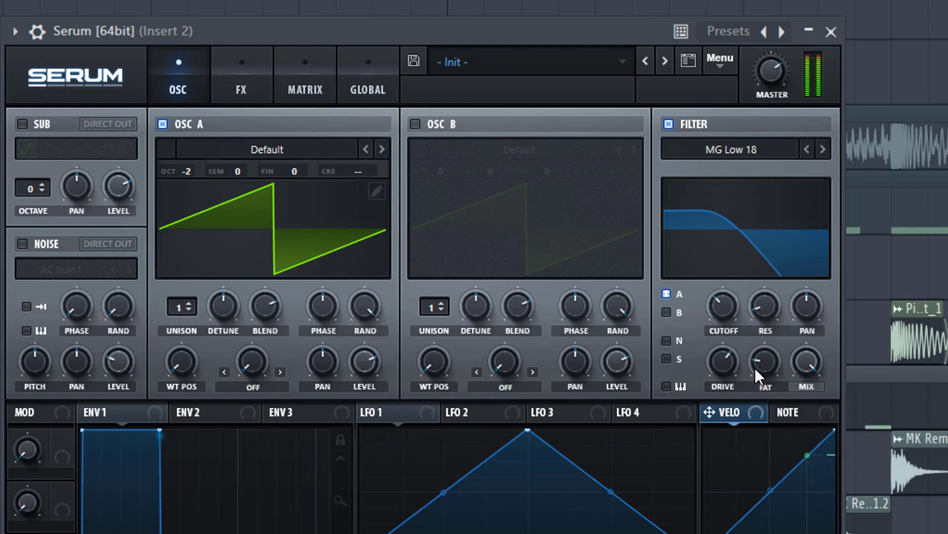
pyautogui.click(108, 412)
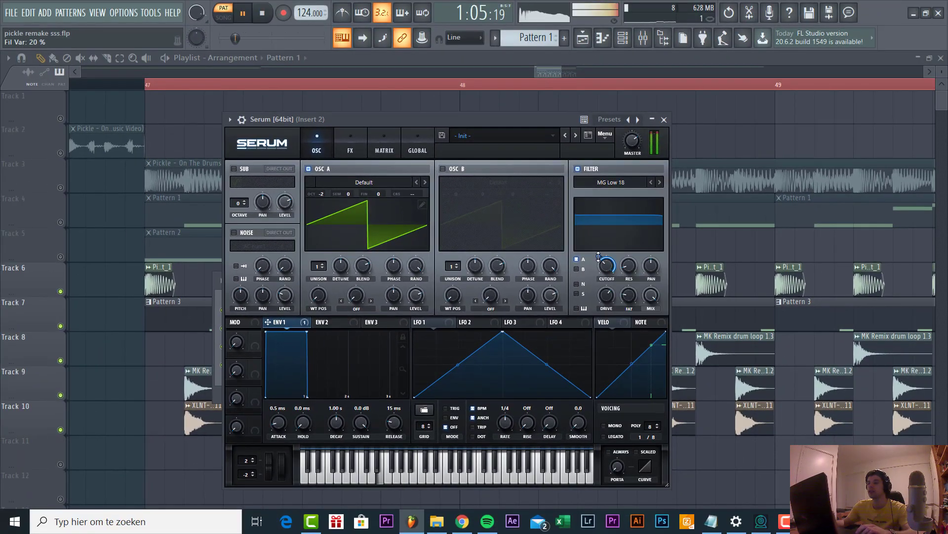
pyautogui.moveTo(606, 264); pyautogui.dragTo(607, 251)
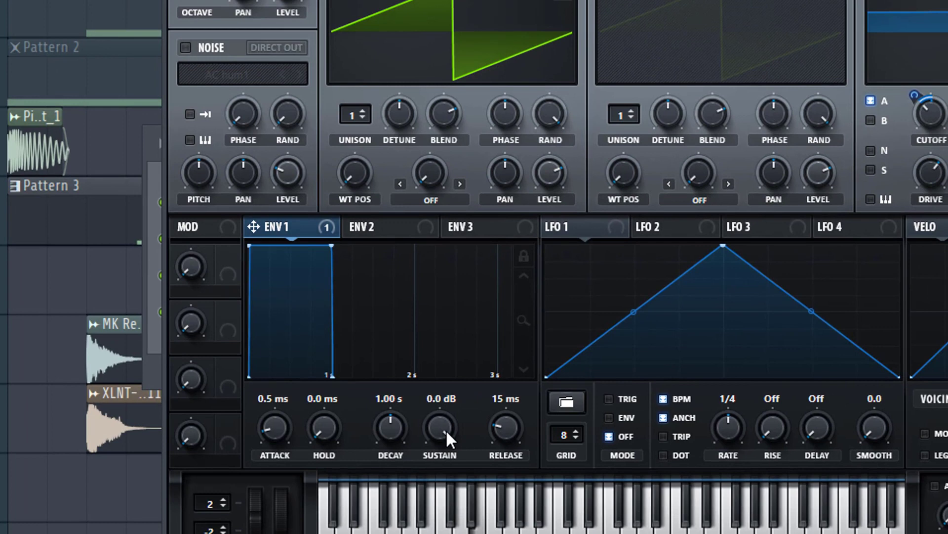
# Reshape ENV 1 with sustain around -16.8 dB and a 50 ms release
pyautogui.moveTo(438, 426); pyautogui.dragTo(442, 435)
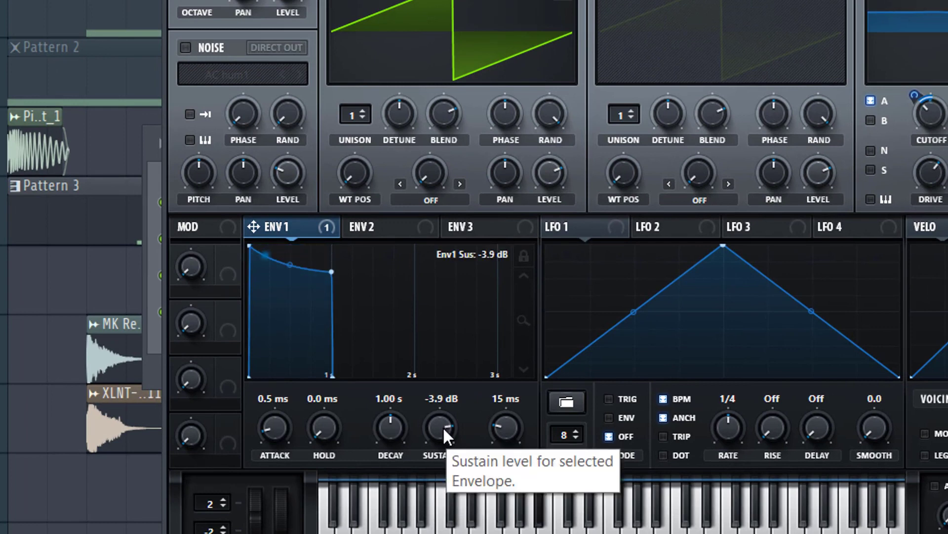
pyautogui.moveTo(440, 427); pyautogui.dragTo(440, 442)
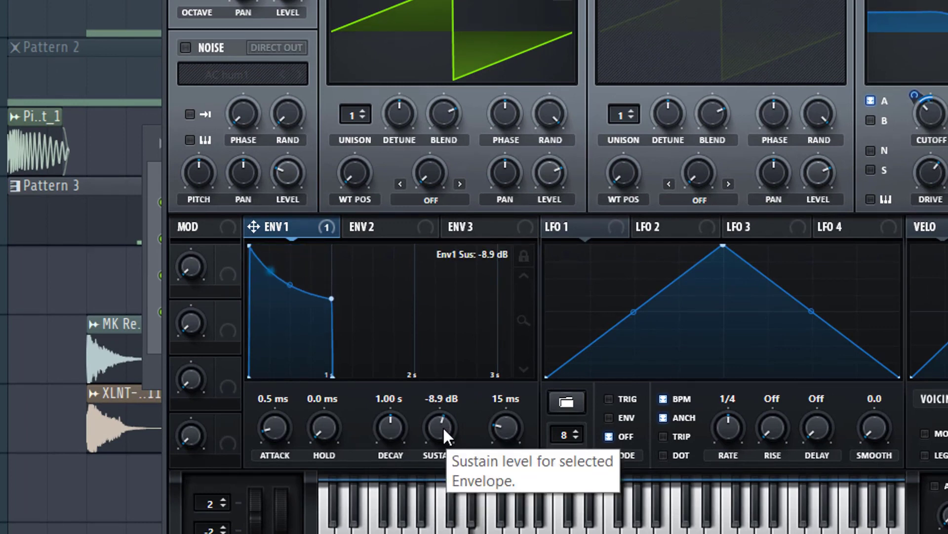
pyautogui.moveTo(442, 430); pyautogui.dragTo(441, 447)
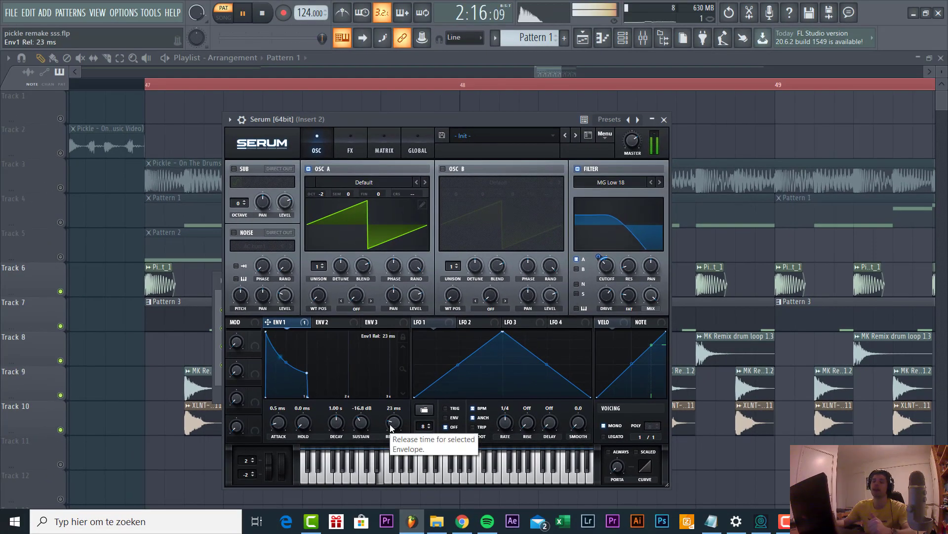
pyautogui.moveTo(392, 422); pyautogui.dragTo(392, 405)
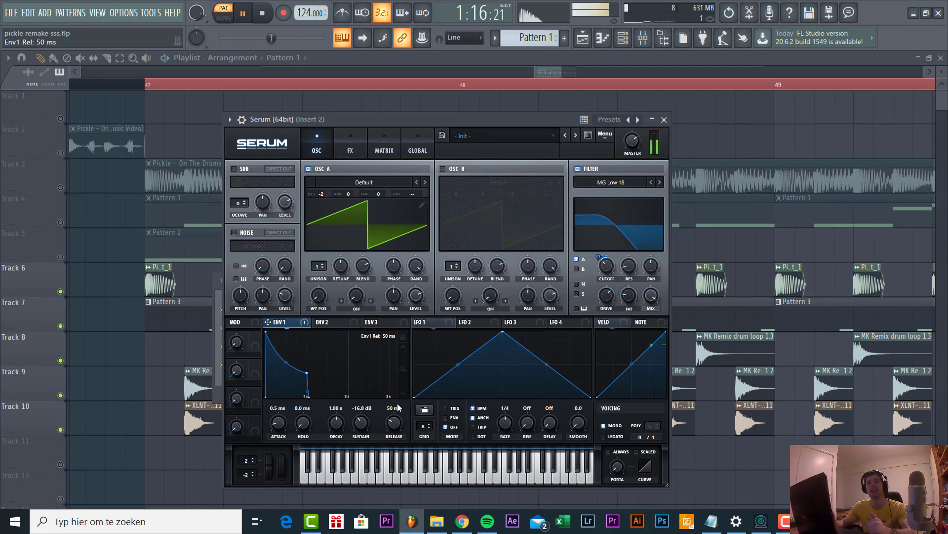
# Enable Hyper/Dimension with dimension size about 21% and mix about 21%
pyautogui.click(349, 145)
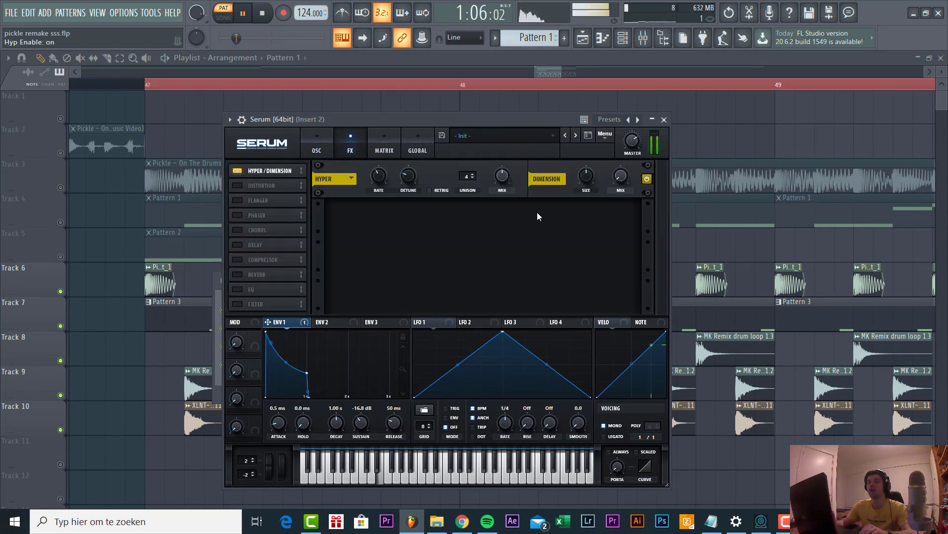
pyautogui.moveTo(620, 177); pyautogui.dragTo(620, 188)
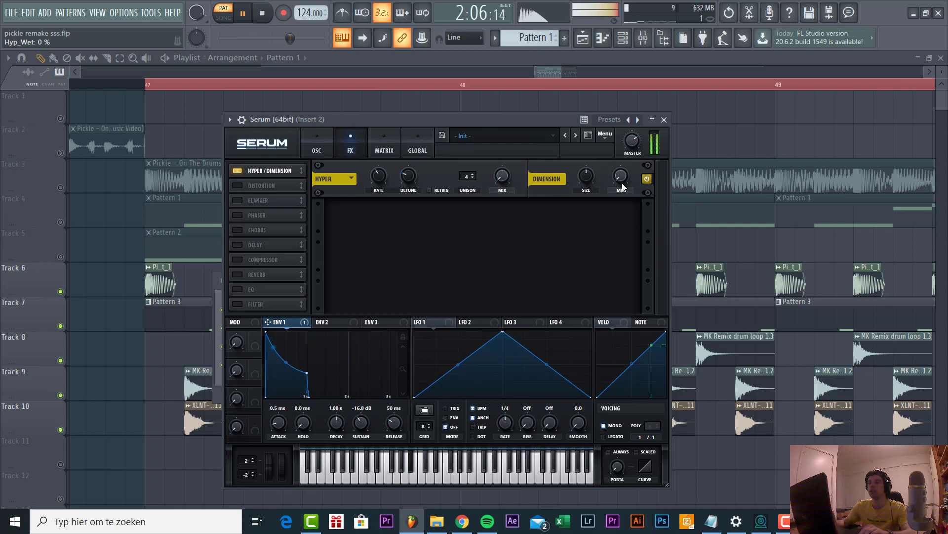
pyautogui.moveTo(586, 176); pyautogui.dragTo(586, 188)
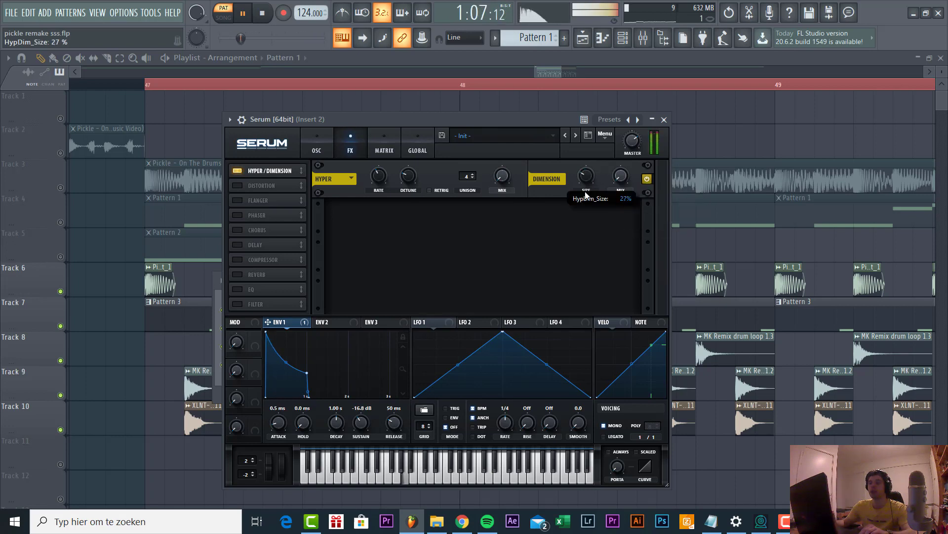
pyautogui.moveTo(585, 177); pyautogui.dragTo(585, 185)
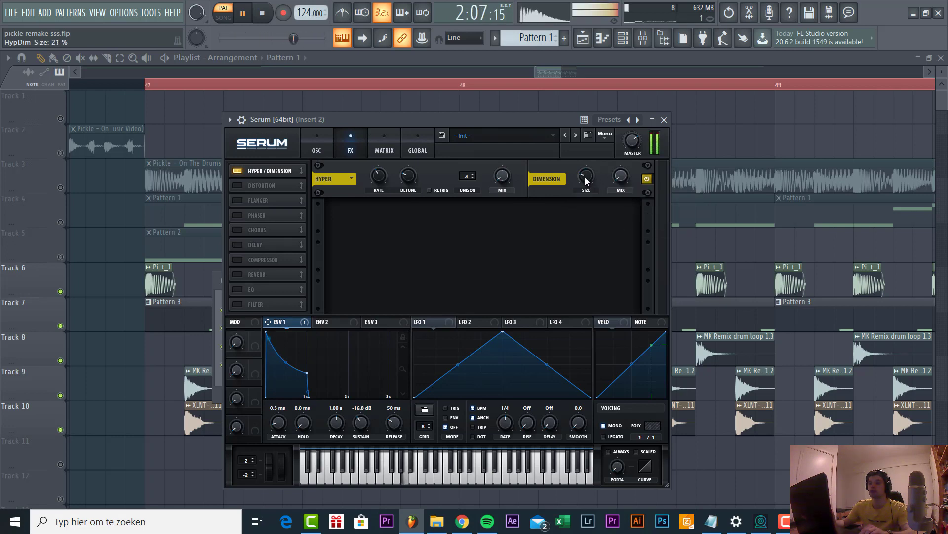
pyautogui.moveTo(619, 179)
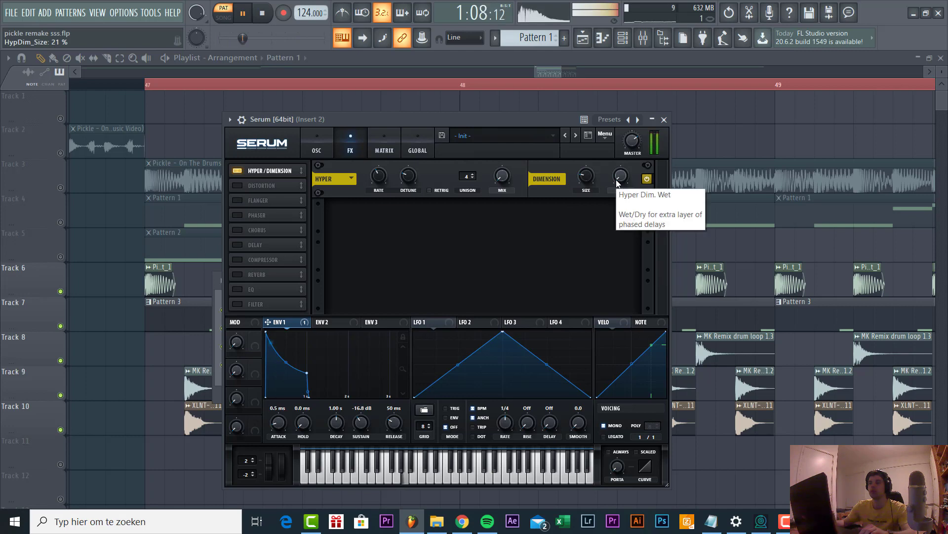
pyautogui.moveTo(620, 177); pyautogui.dragTo(619, 179)
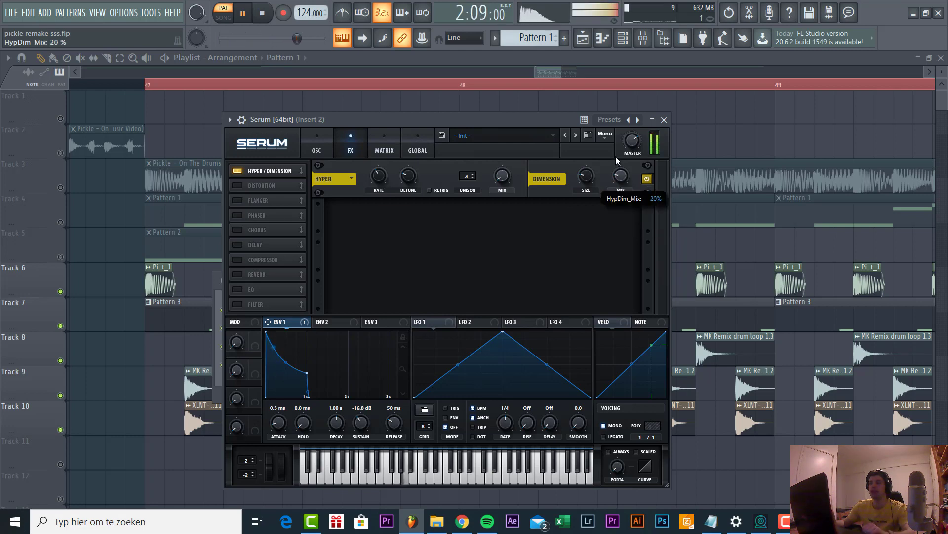
pyautogui.moveTo(618, 177); pyautogui.dragTo(619, 174)
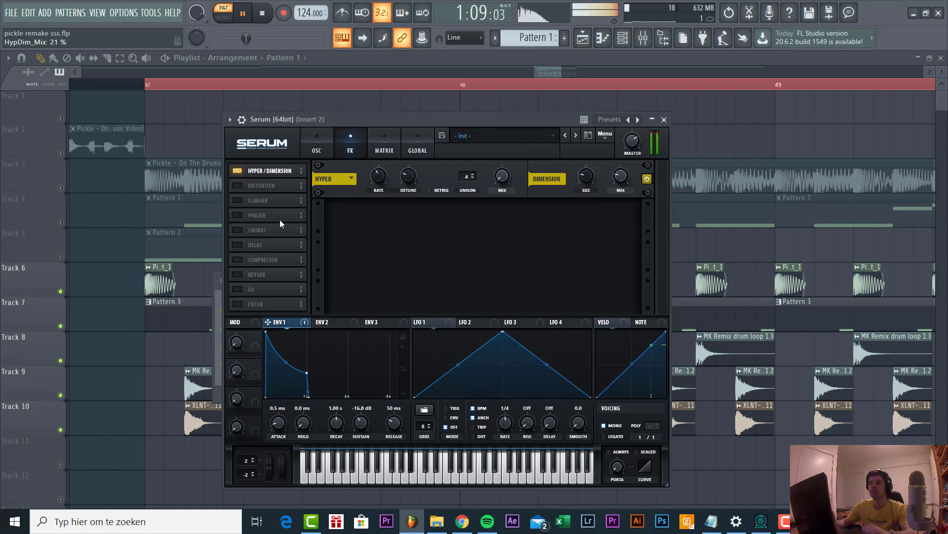
# Enable Downsample distortion with drive about 19% and 25% wet mix
pyautogui.click(231, 185)
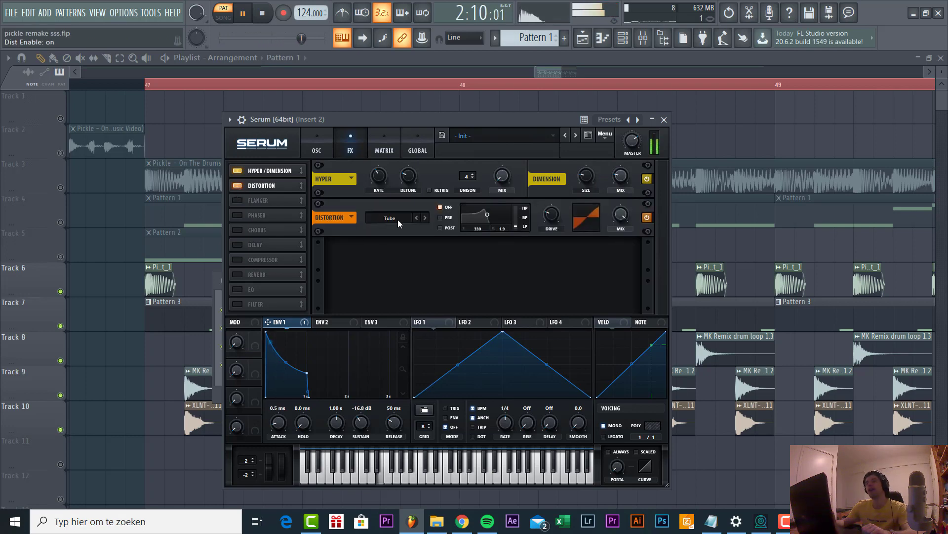
pyautogui.click(393, 217)
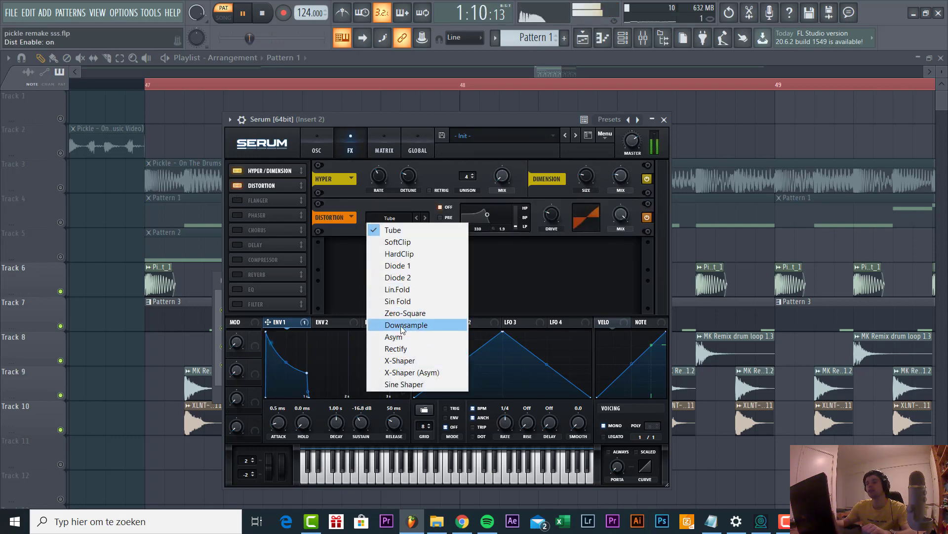
pyautogui.click(406, 325)
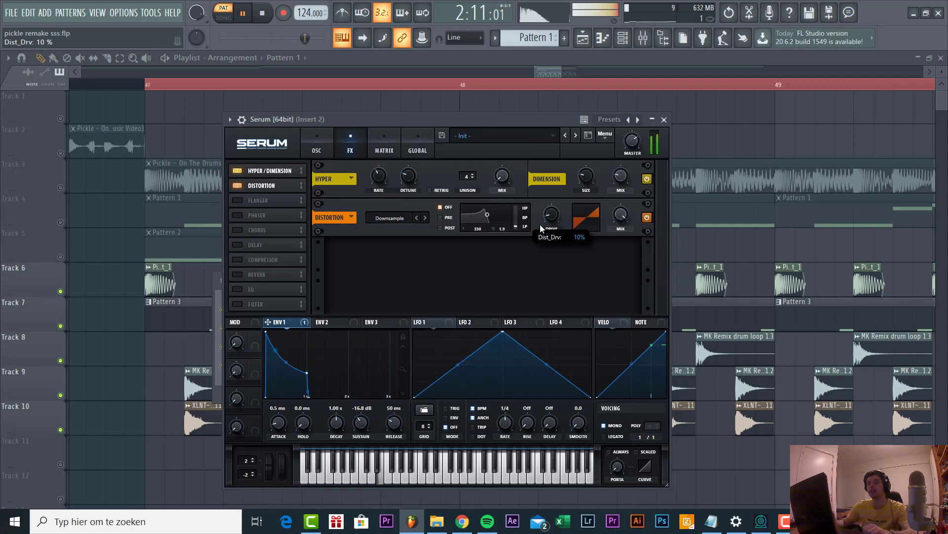
pyautogui.moveTo(551, 216); pyautogui.dragTo(550, 206)
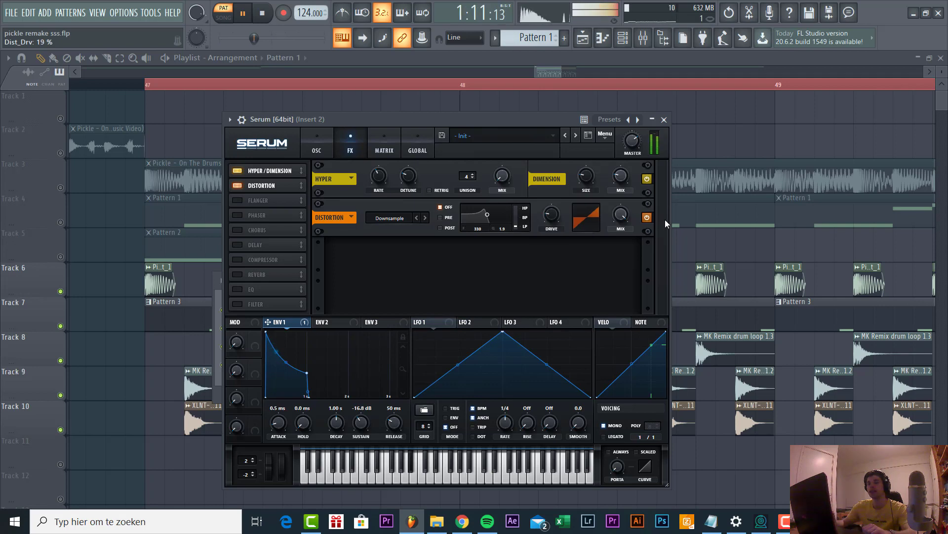
pyautogui.moveTo(618, 217); pyautogui.dragTo(618, 205)
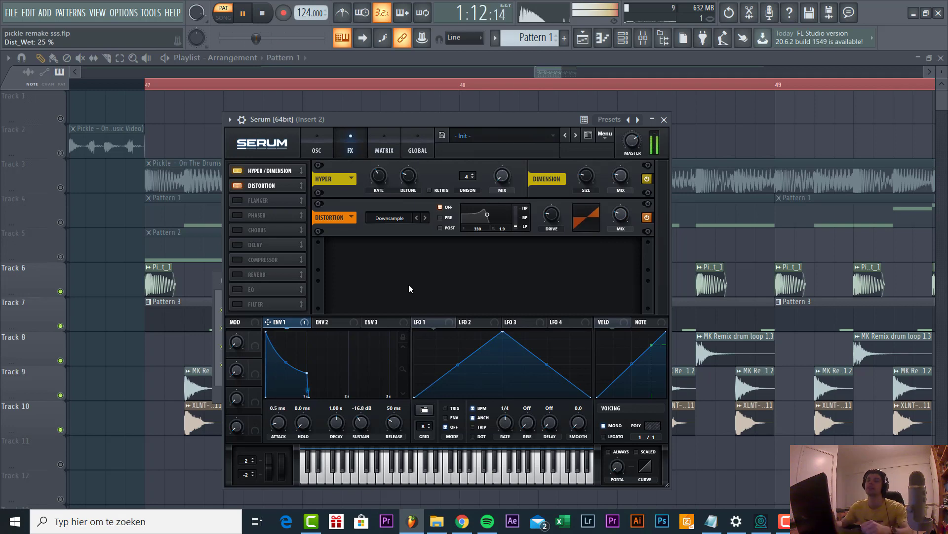
# Enable the phaser and adjust its frequency point
pyautogui.click(234, 215)
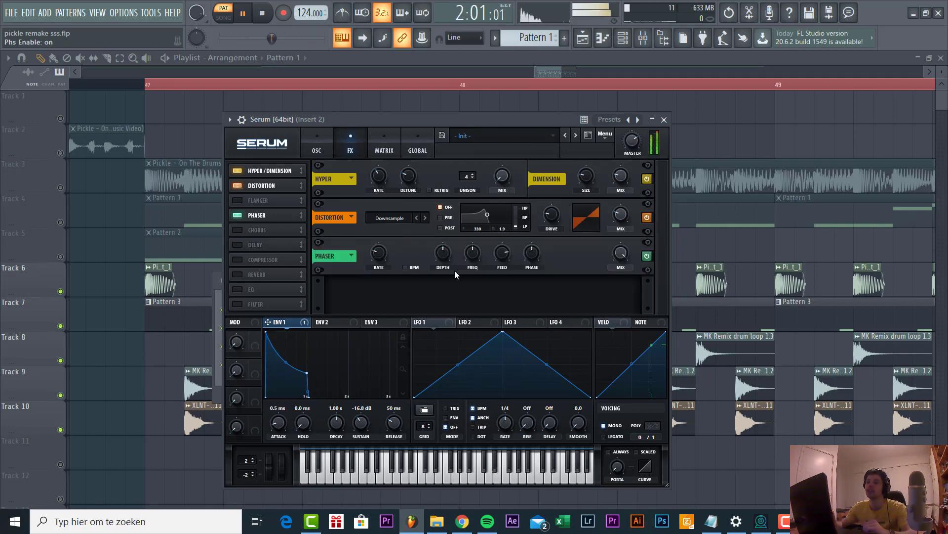
pyautogui.moveTo(472, 253)
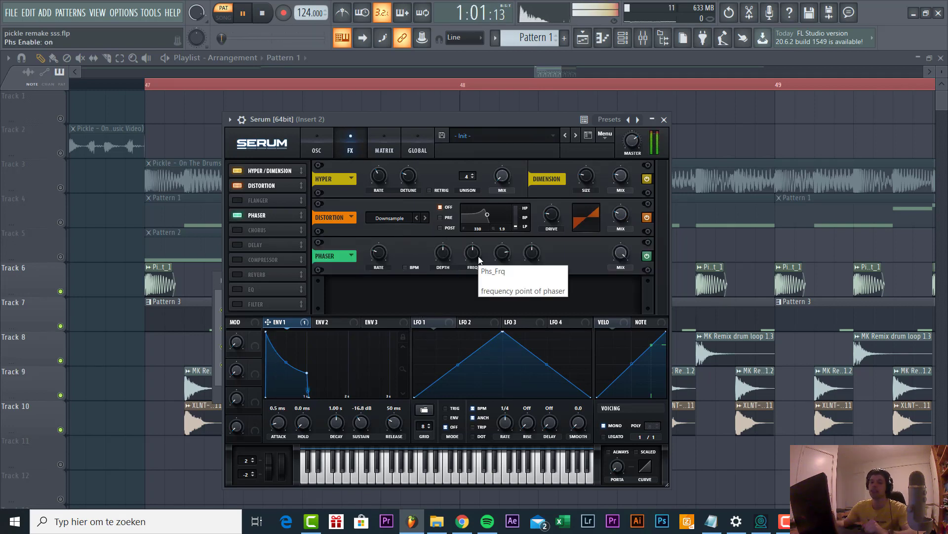
pyautogui.moveTo(472, 252); pyautogui.dragTo(473, 236)
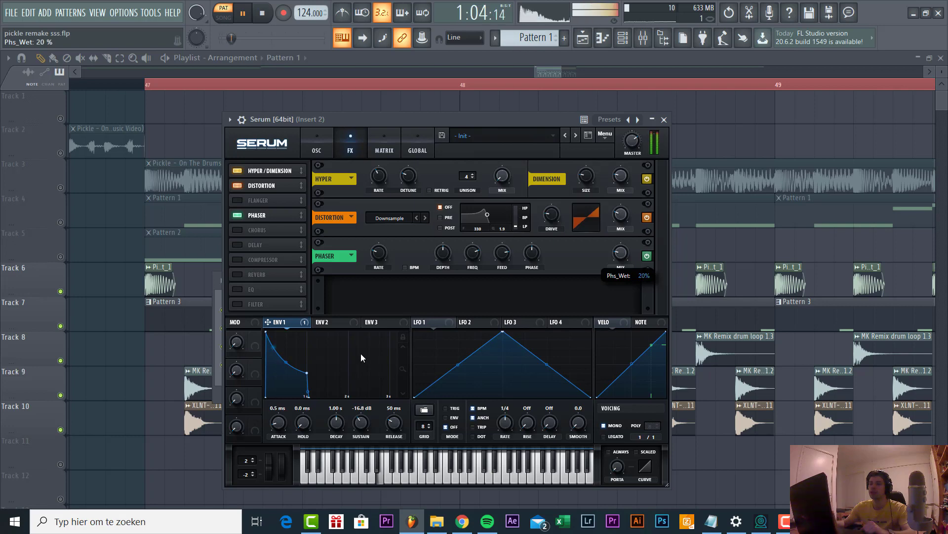
# Enable the compressor with roughly -9.4 dB threshold and 2.3 dB makeup gain
pyautogui.click(230, 259)
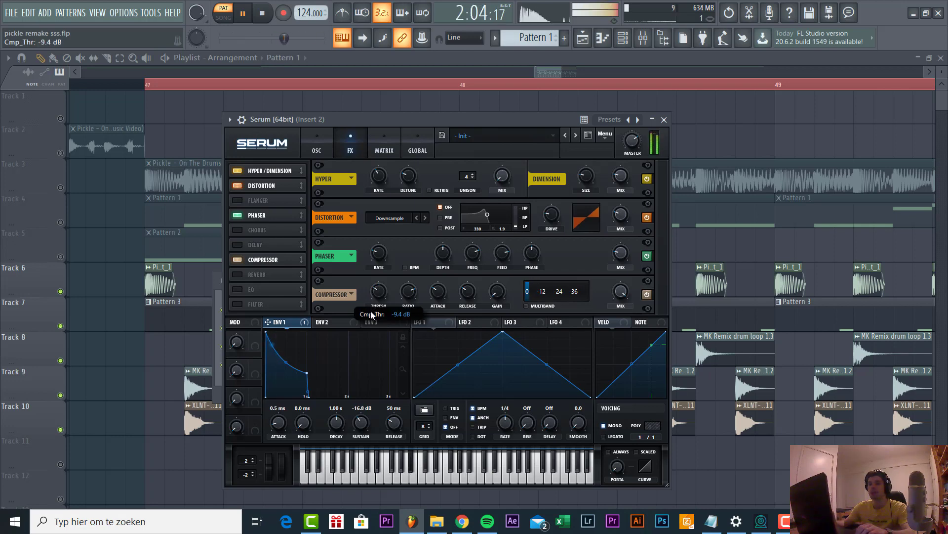
pyautogui.moveTo(497, 293); pyautogui.dragTo(497, 287)
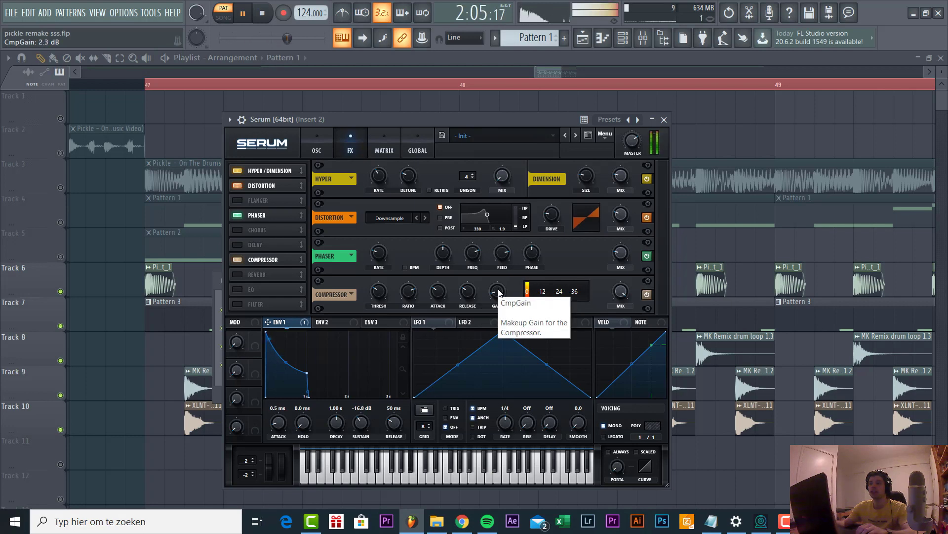
# Lower the bass filter cutoff to 92 Hz with 64% drive, then bring up the LD Lies Serum
pyautogui.click(316, 143)
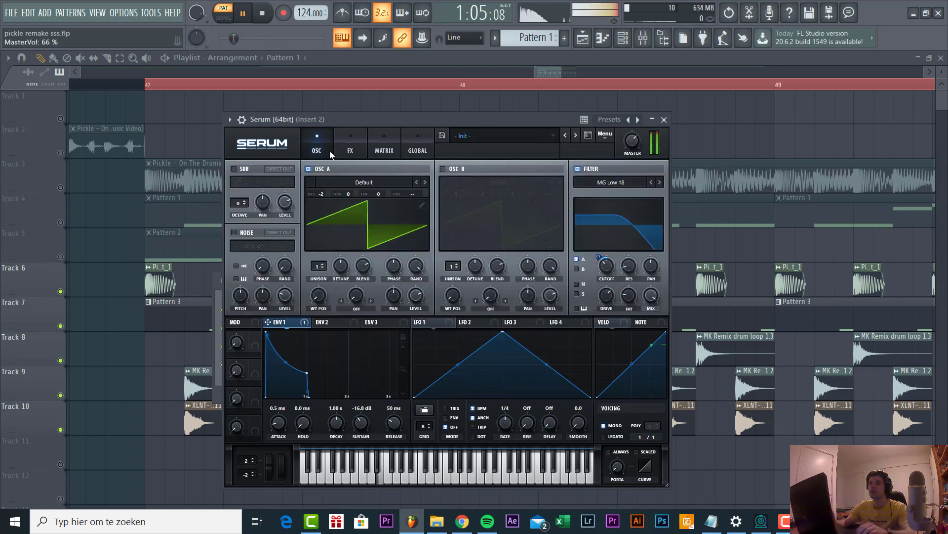
pyautogui.moveTo(598, 259); pyautogui.dragTo(598, 269)
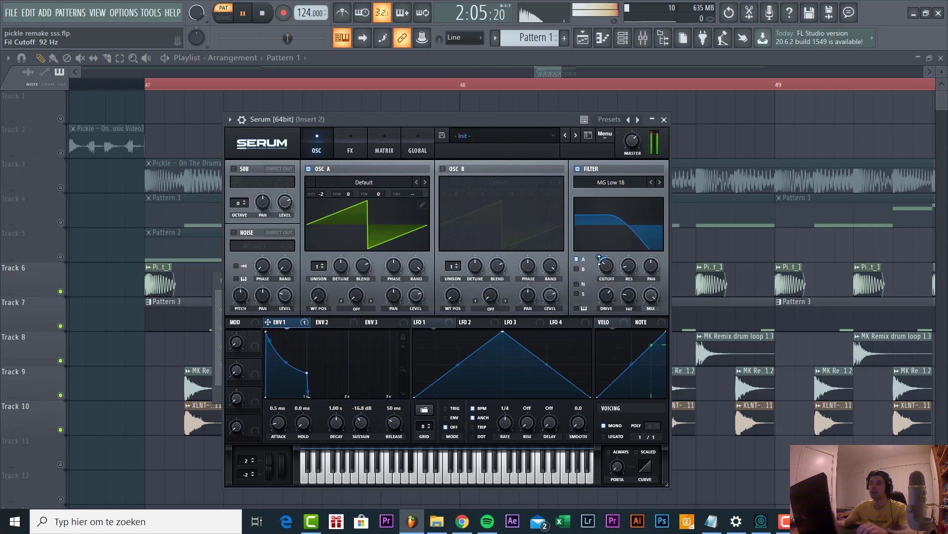
pyautogui.moveTo(606, 264); pyautogui.dragTo(606, 260)
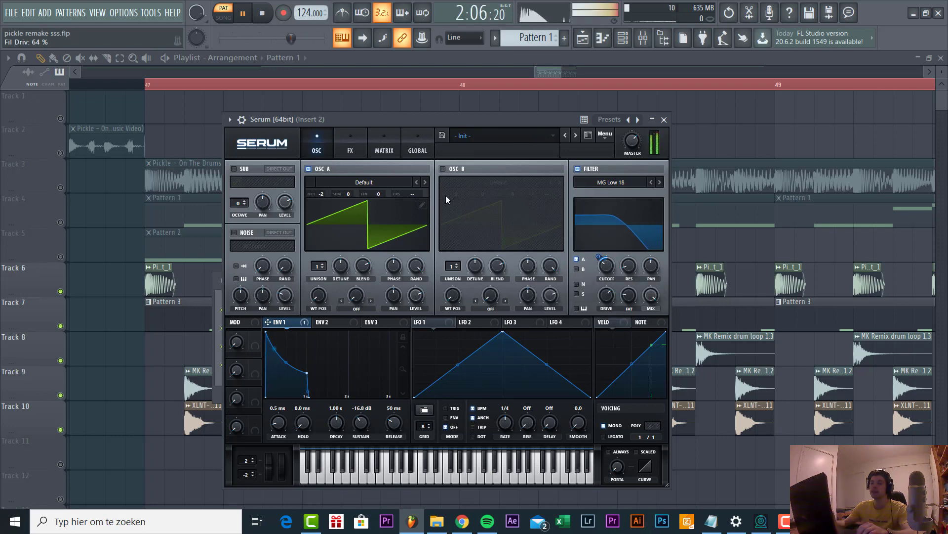
pyautogui.click(664, 120)
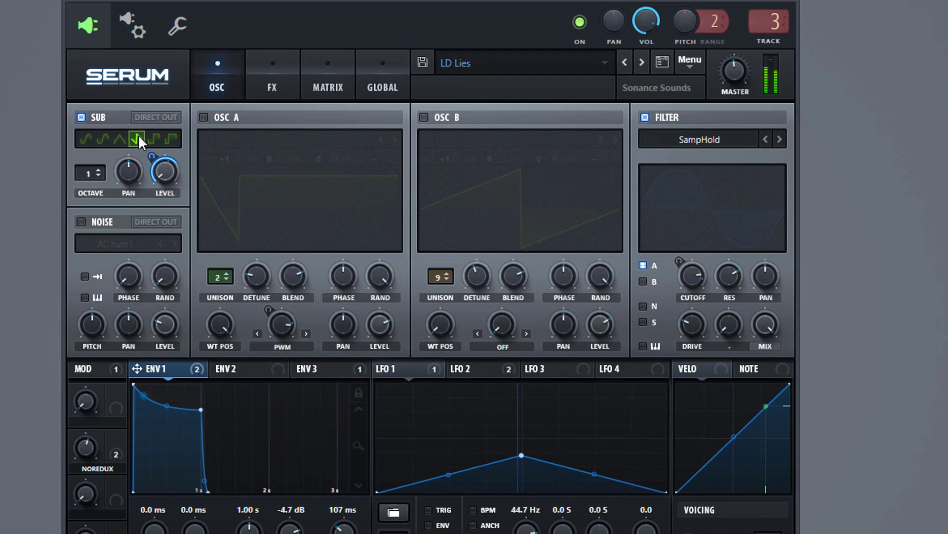
# Turn on Osc B, adjust its unison detune, and enable Osc A
pyautogui.click(422, 118)
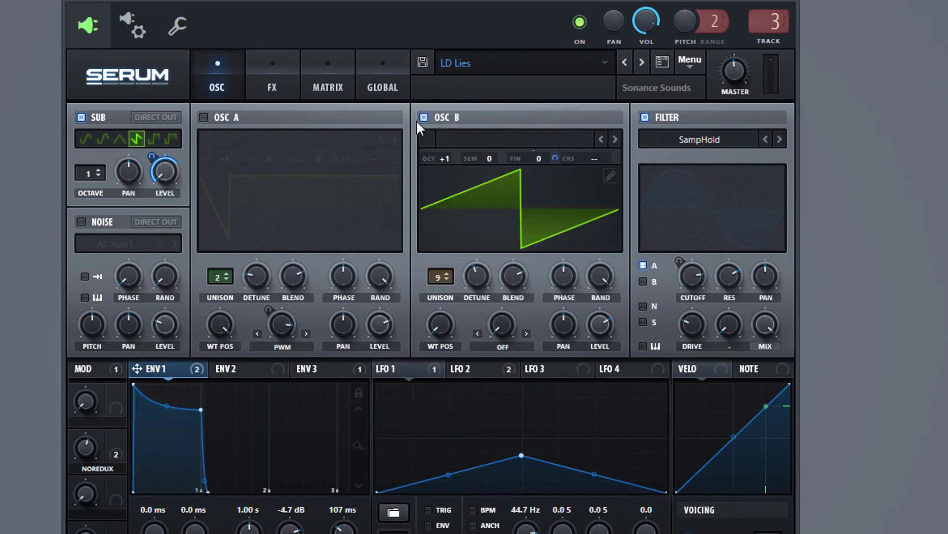
pyautogui.moveTo(442, 168)
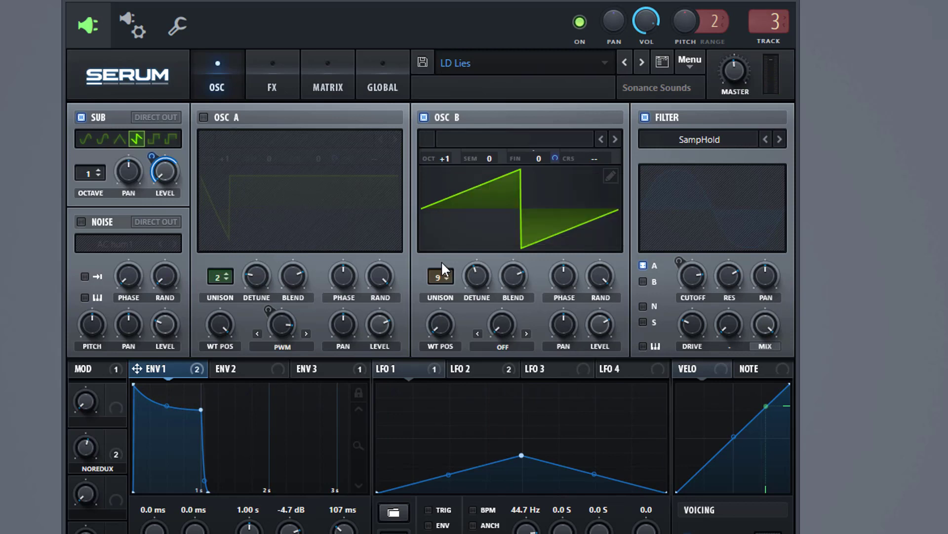
pyautogui.moveTo(476, 277); pyautogui.dragTo(476, 314)
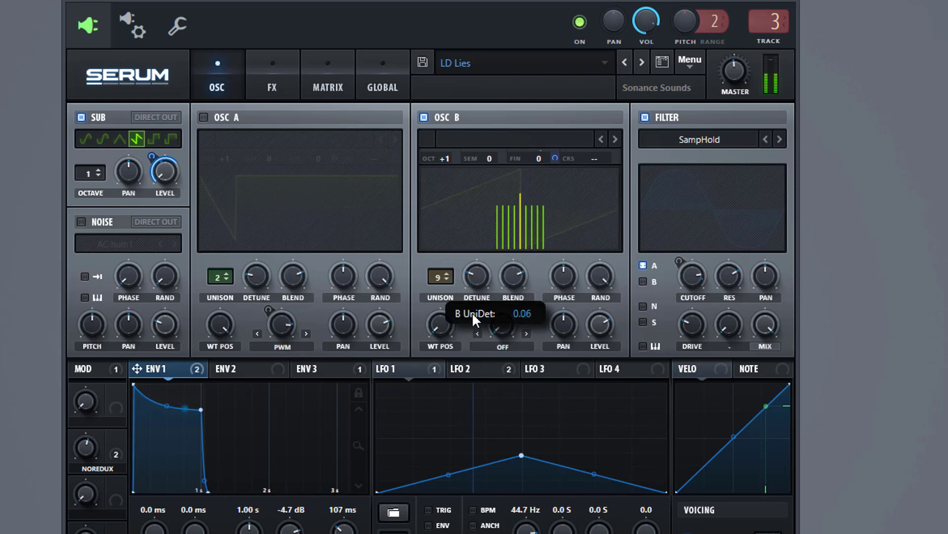
pyautogui.click(397, 368)
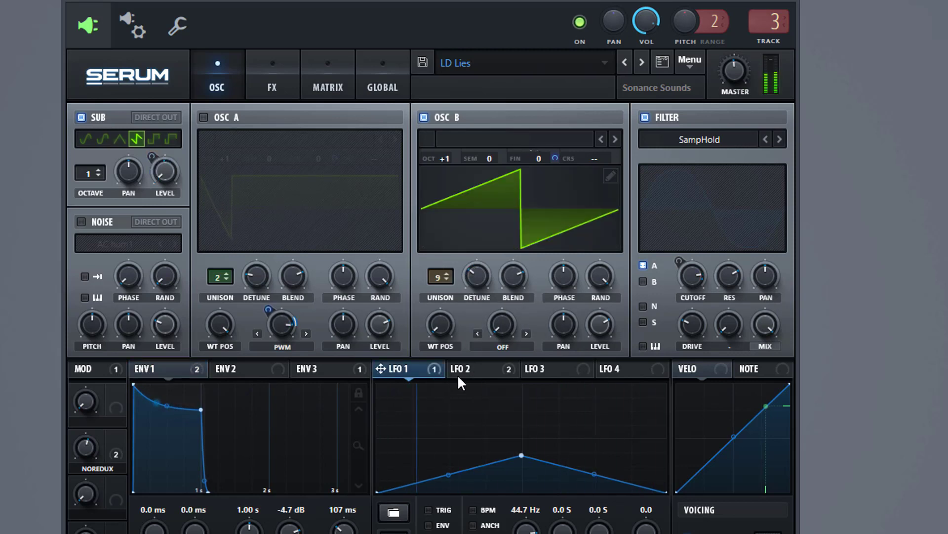
pyautogui.click(461, 368)
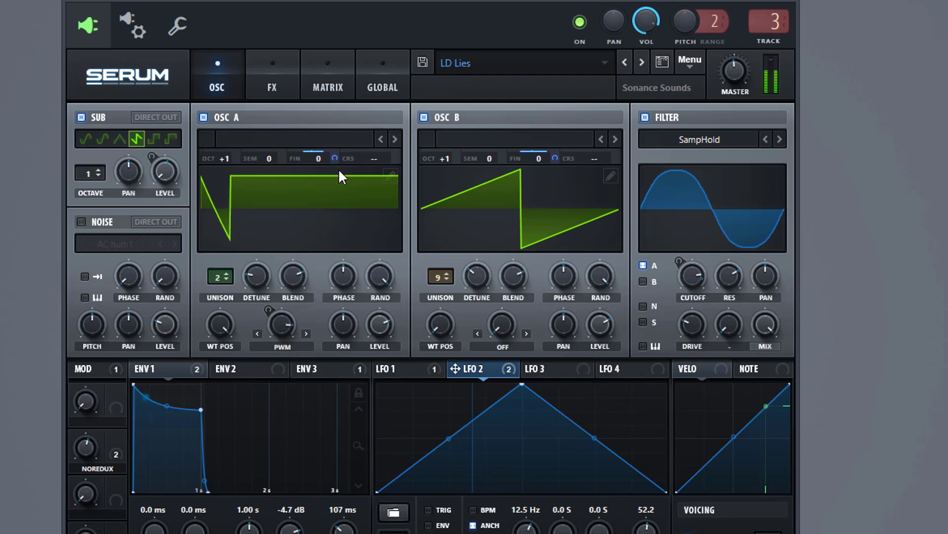
# Audition Osc A alone with sub and Osc B off, tweak its warp, and compare filter bypass
pyautogui.click(423, 118)
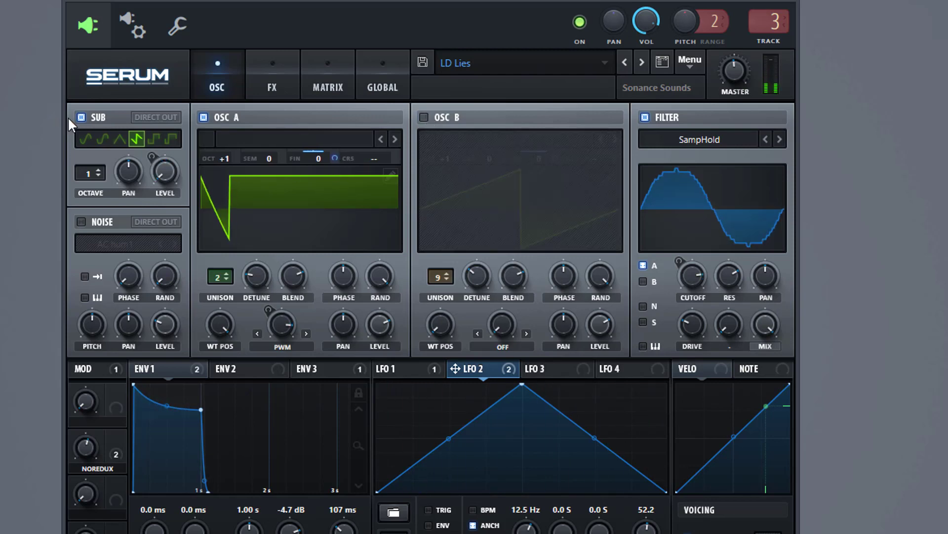
pyautogui.click(80, 117)
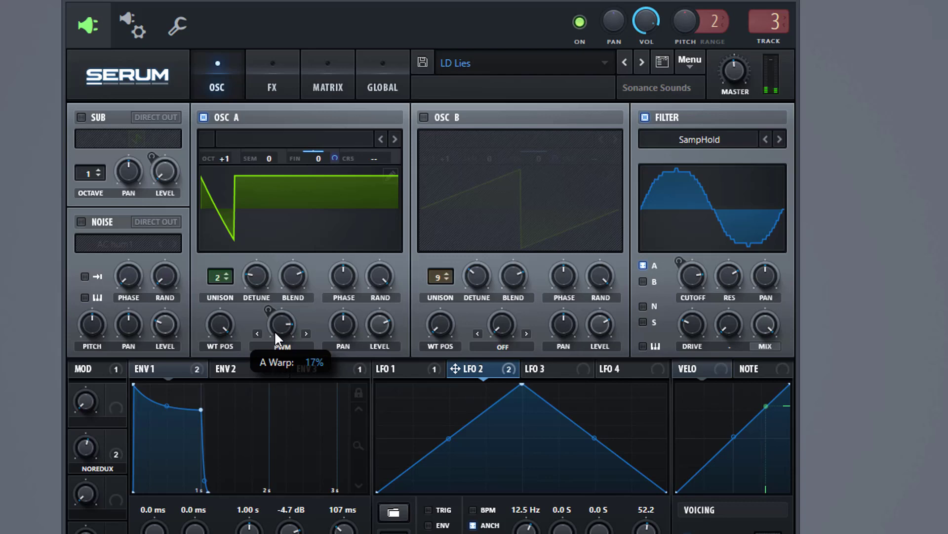
pyautogui.moveTo(282, 324); pyautogui.dragTo(282, 330)
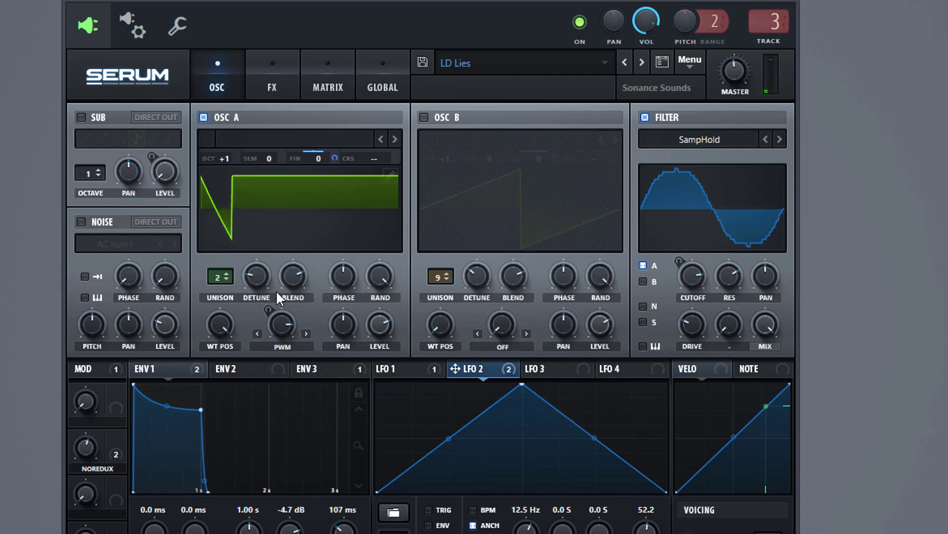
pyautogui.click(644, 118)
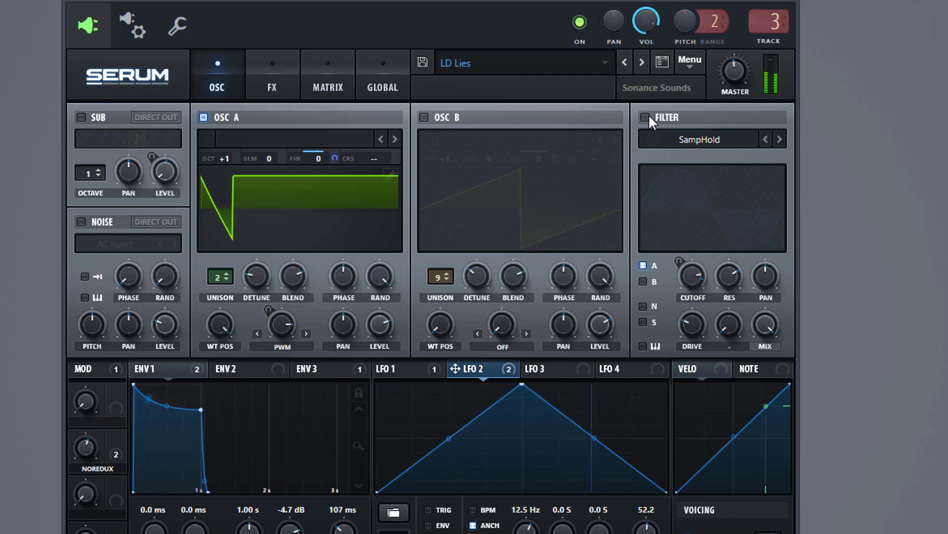
pyautogui.click(644, 118)
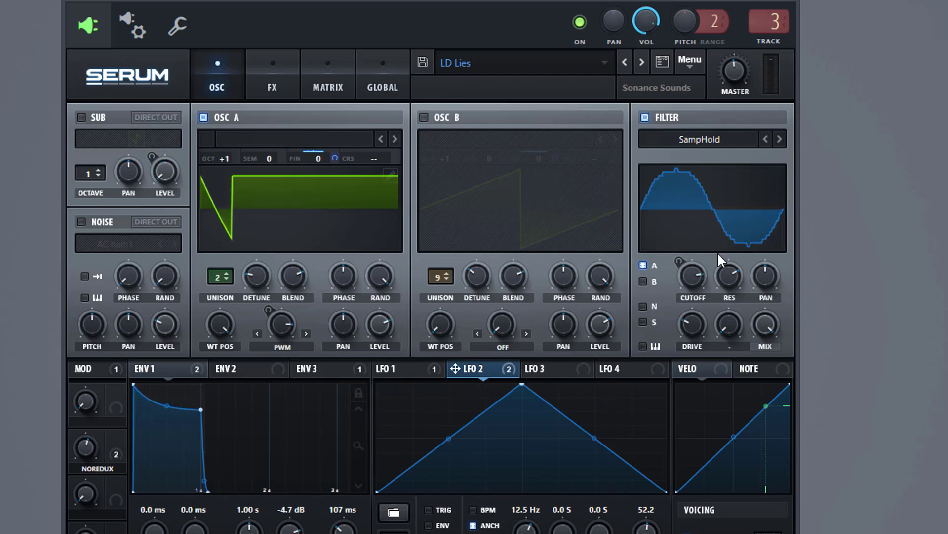
pyautogui.moveTo(424, 118)
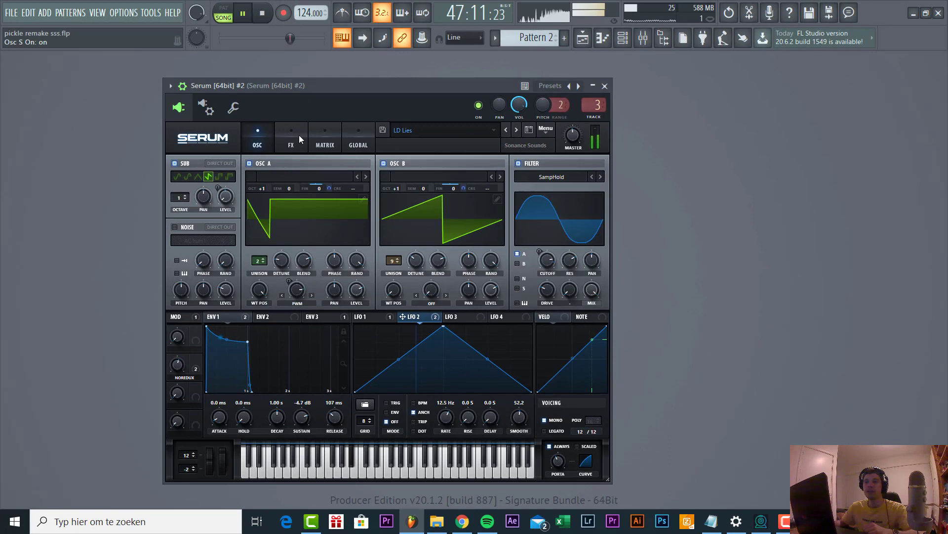
# Close the lead synth and un-solo so all tracks play except the reference
pyautogui.click(291, 137)
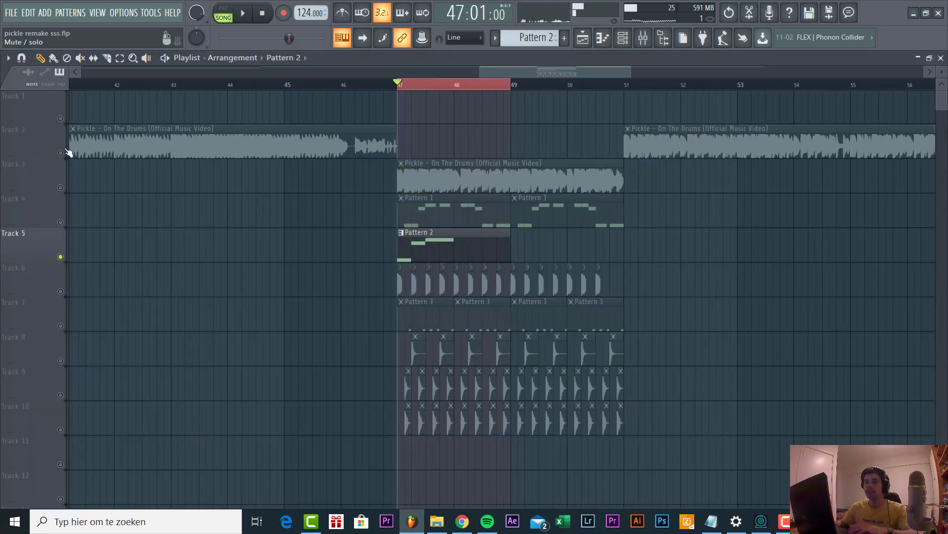
pyautogui.click(243, 13)
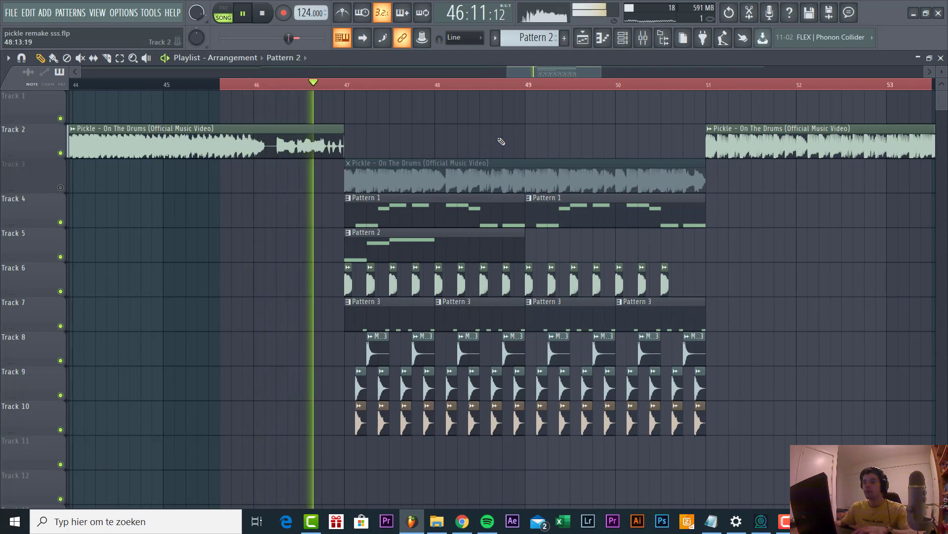